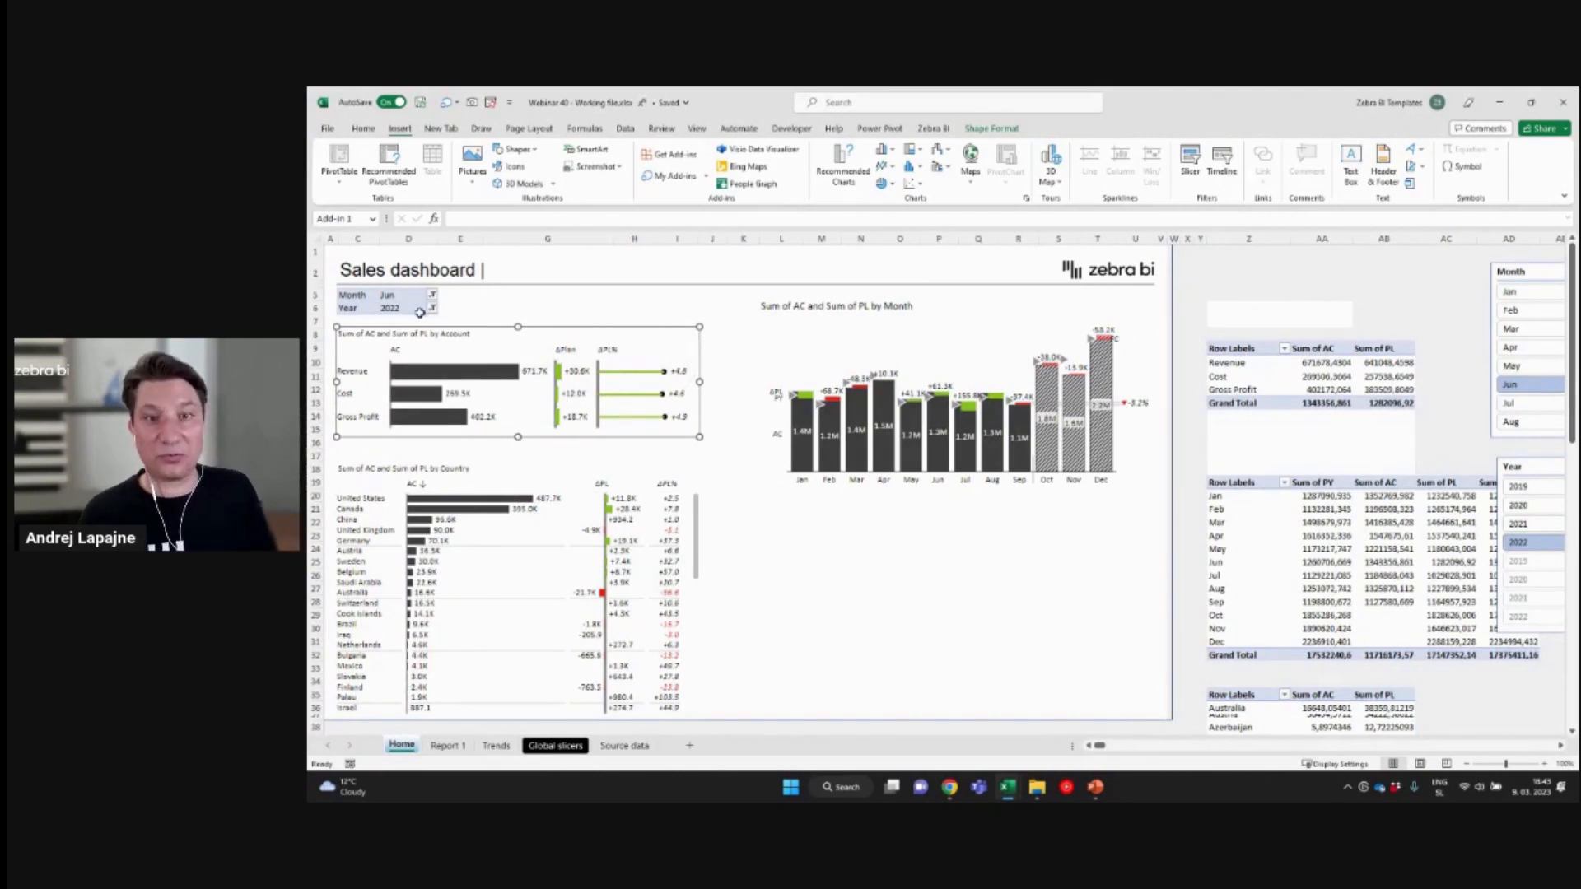
# Filter the dashboard's Month dropdown to May 2022
pyautogui.click(432, 295)
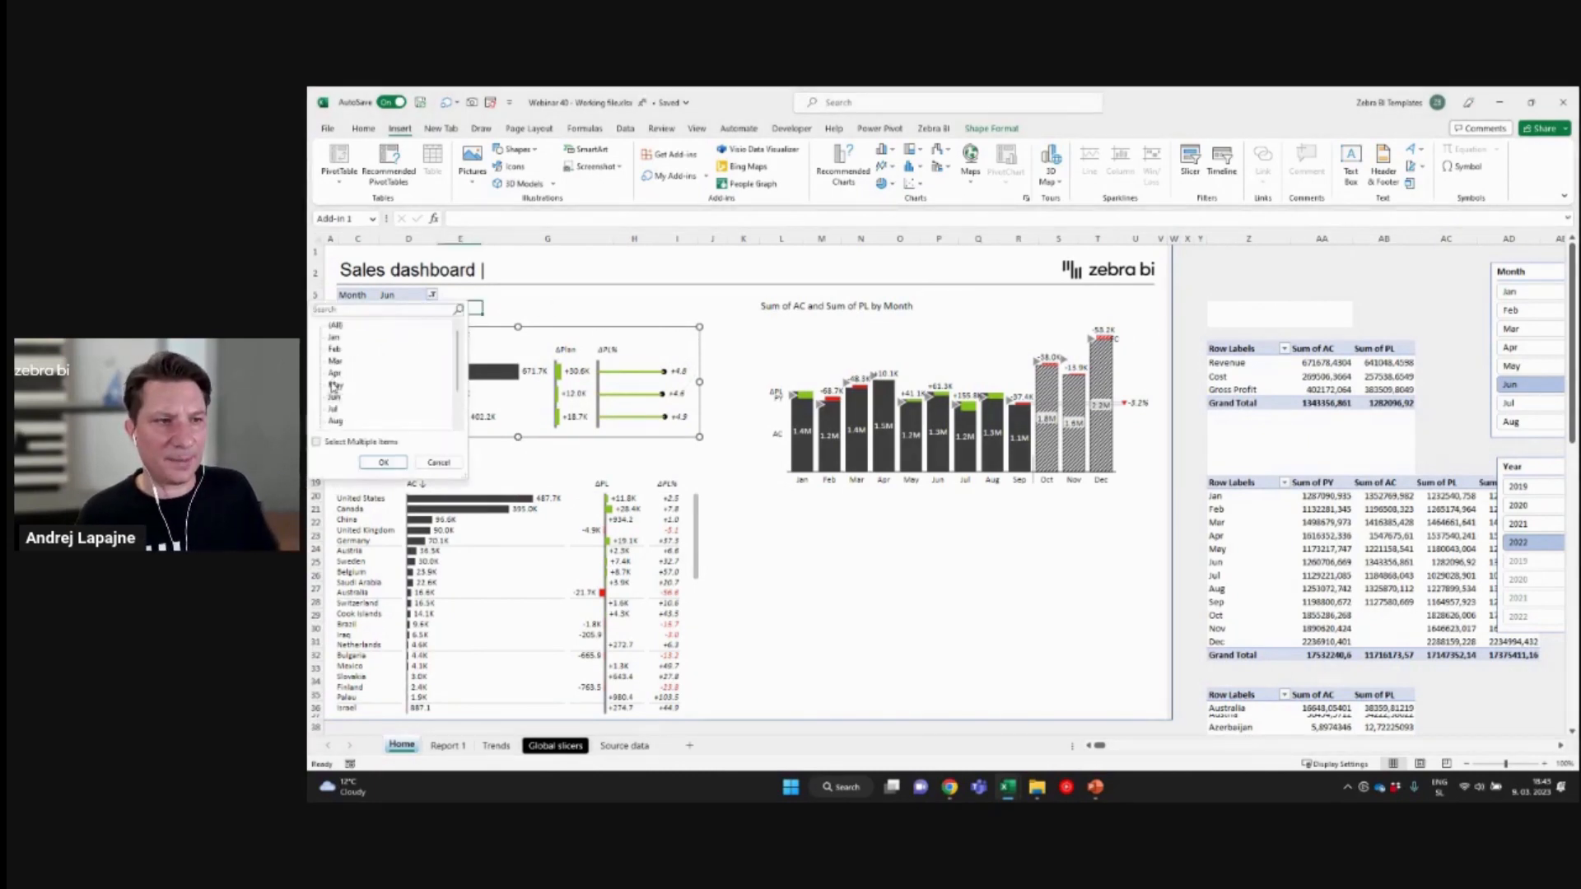
pyautogui.click(336, 385)
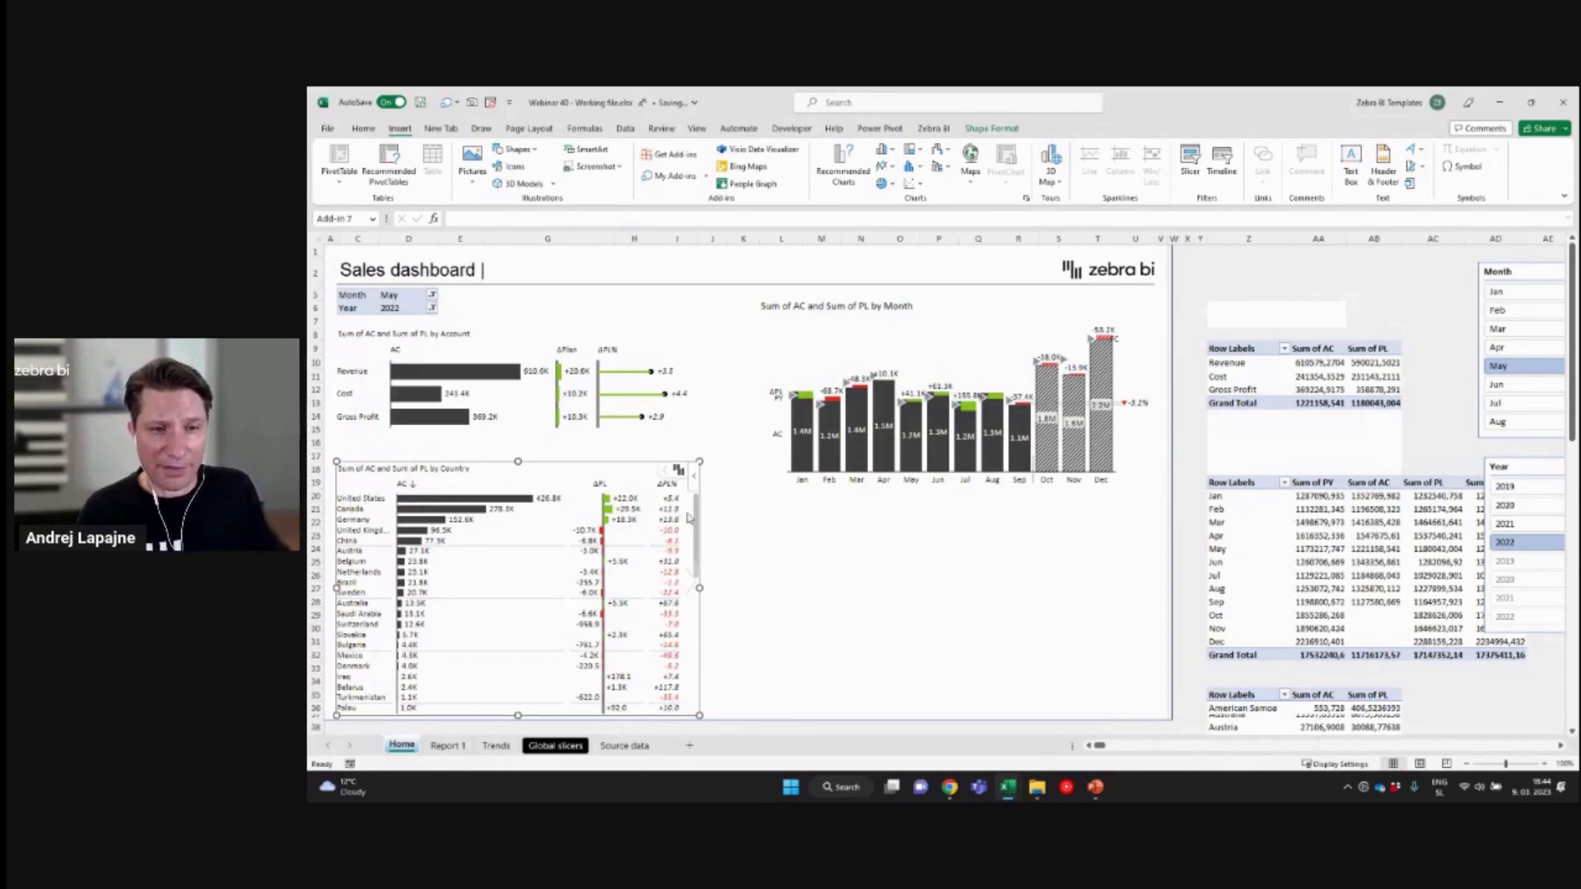
# Scroll down to the Sum of AC and Sum of PL by Country chart
pyautogui.scroll(-3)
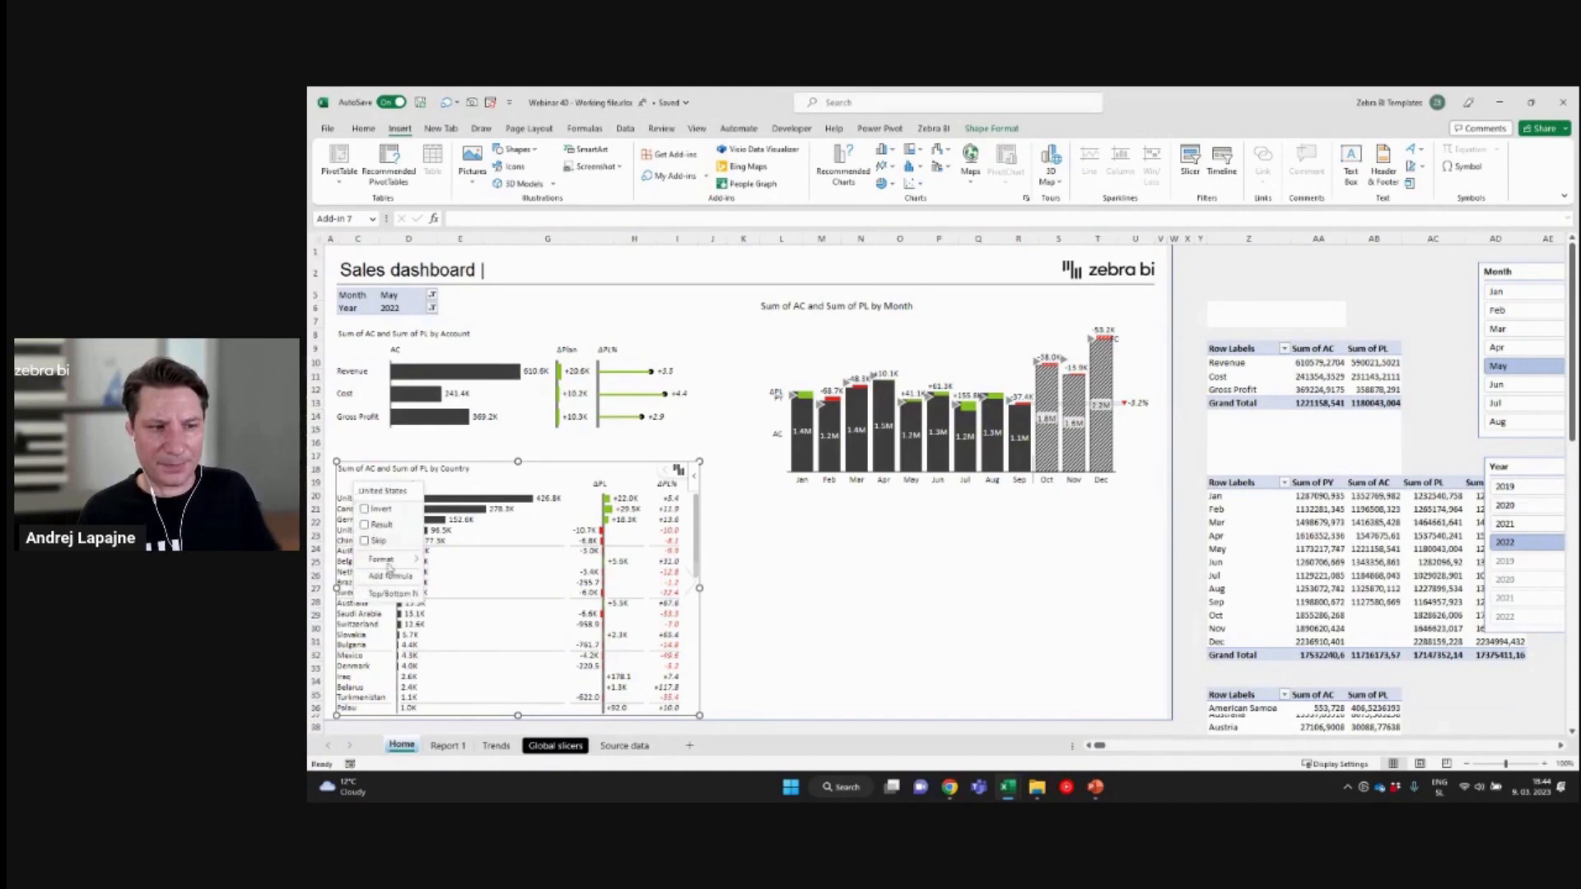
# Apply a Top N filter of 15 countries by AC, grouping the rest as Others
pyautogui.click(392, 593)
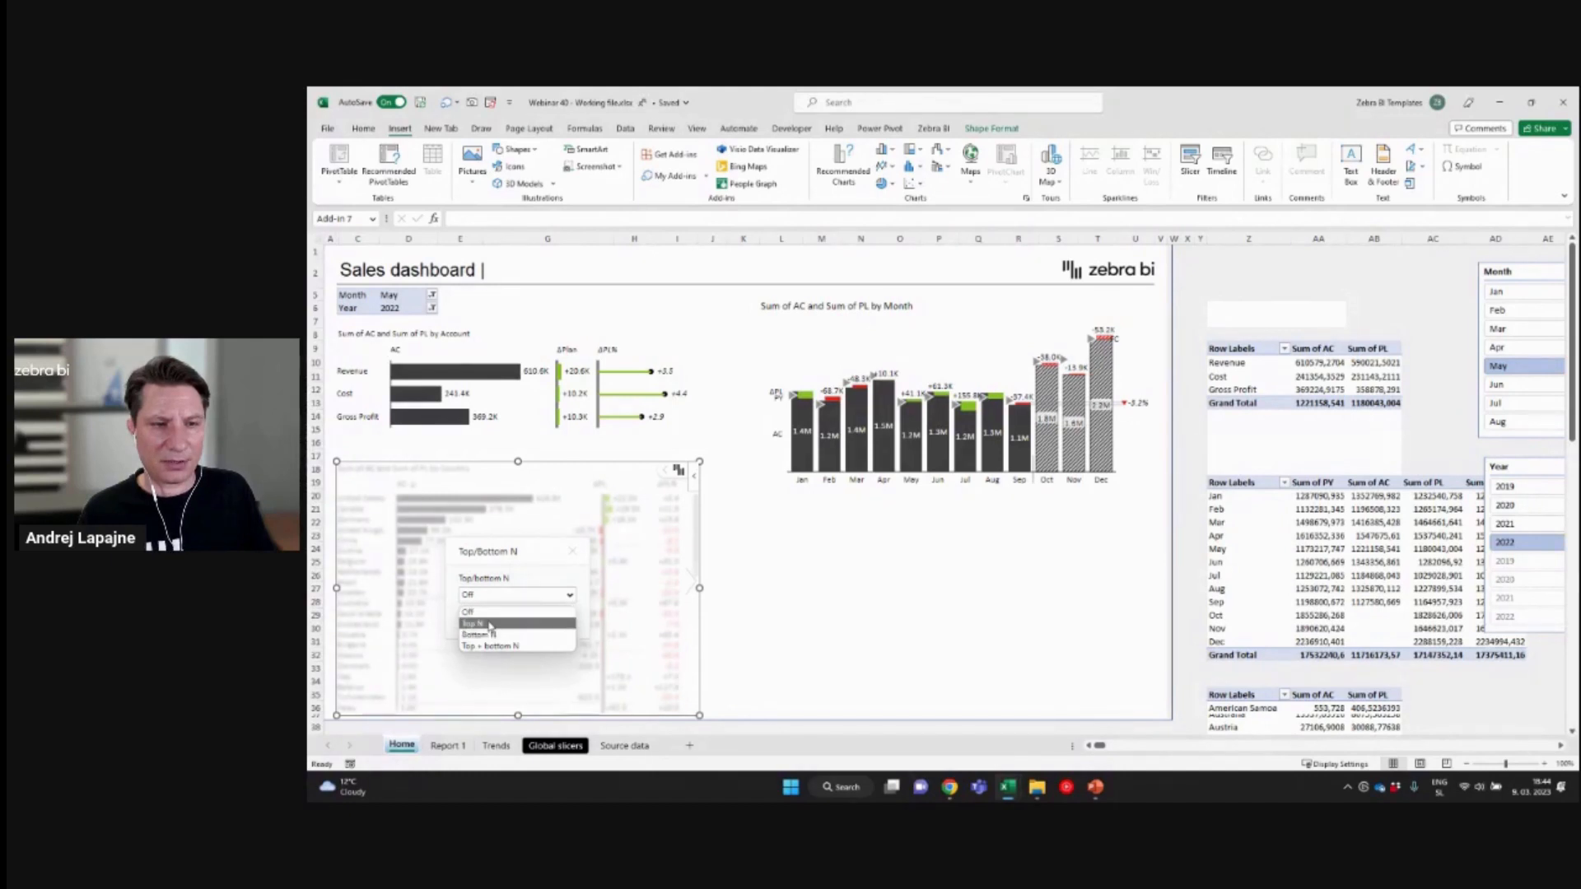
pyautogui.click(474, 624)
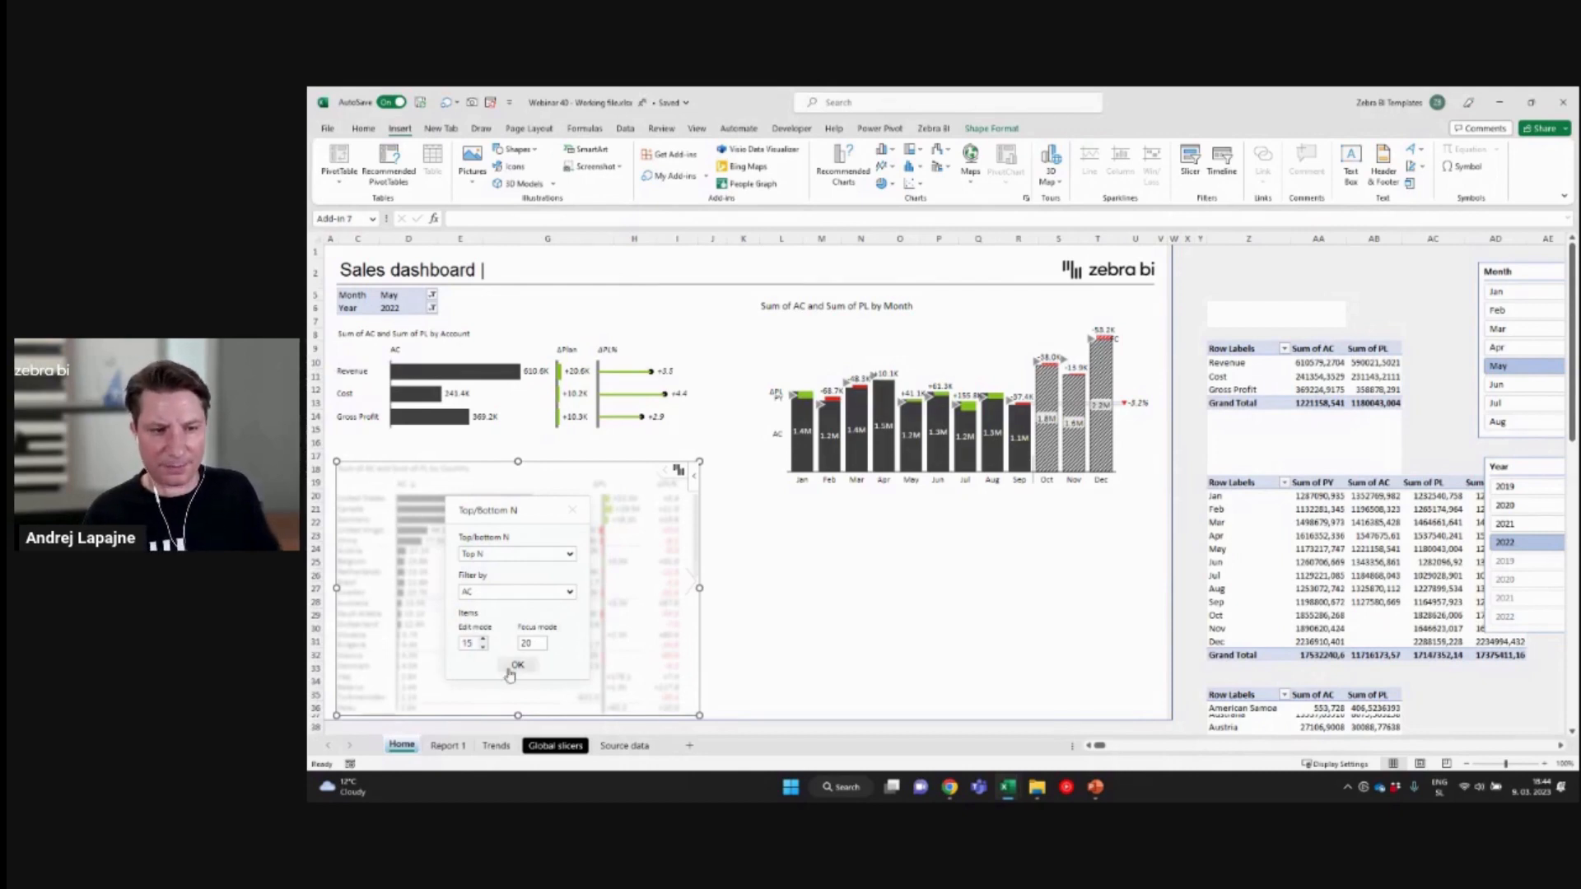
pyautogui.click(517, 665)
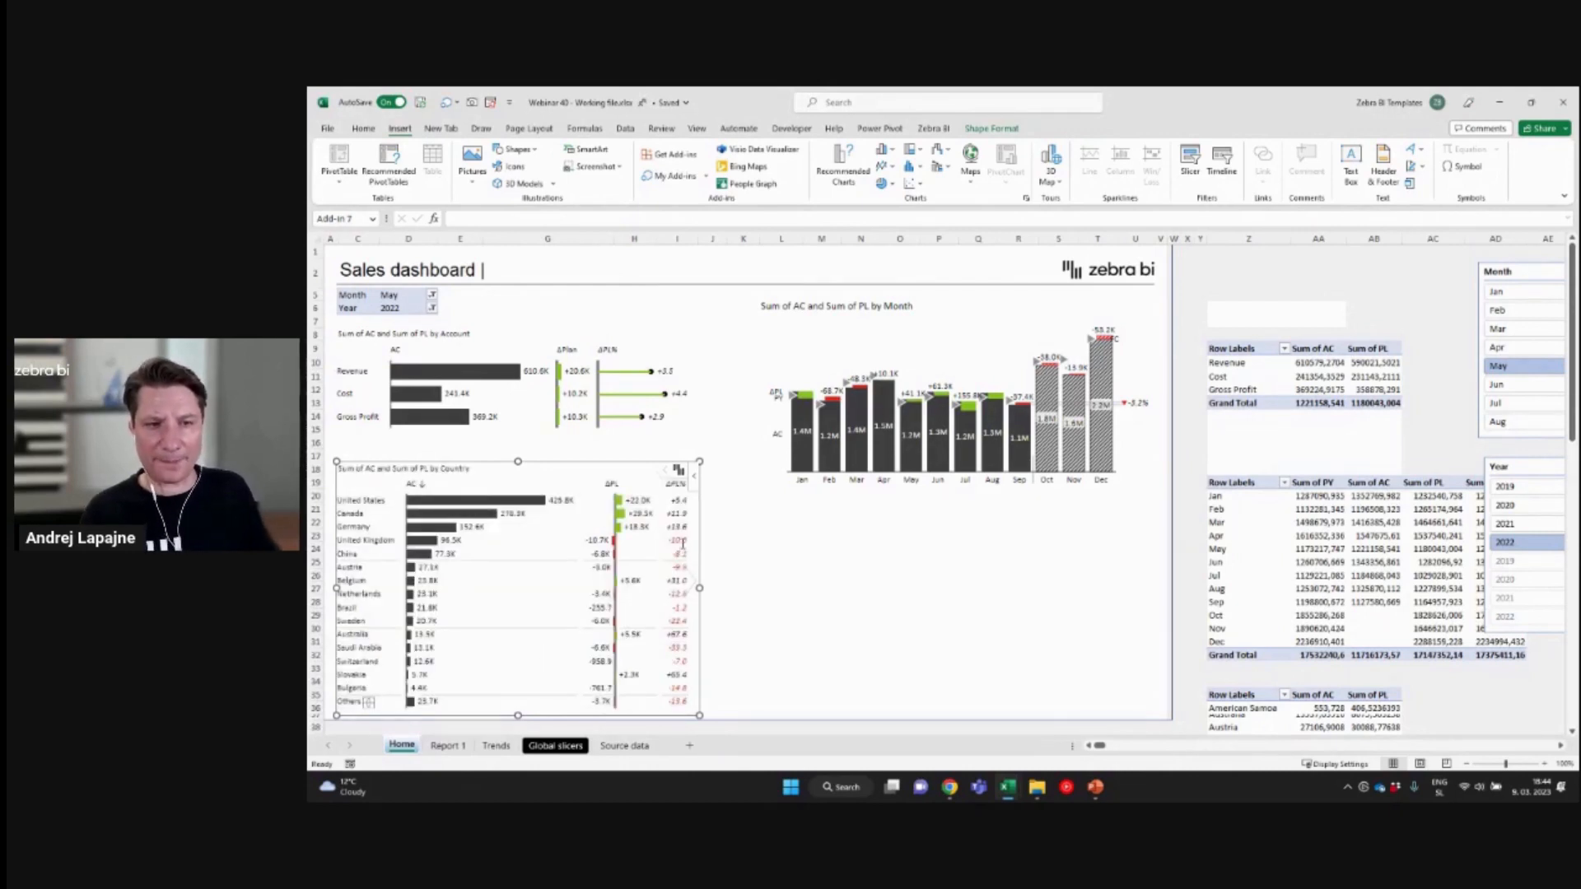